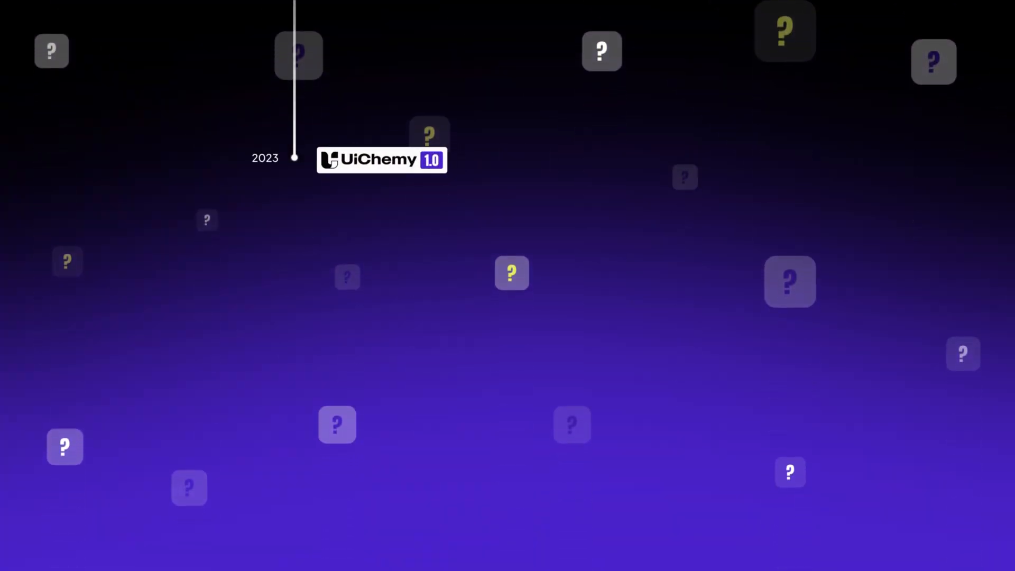
Sync the 1240 px content width, global colours and typography to the site.
scroll("down", 3)
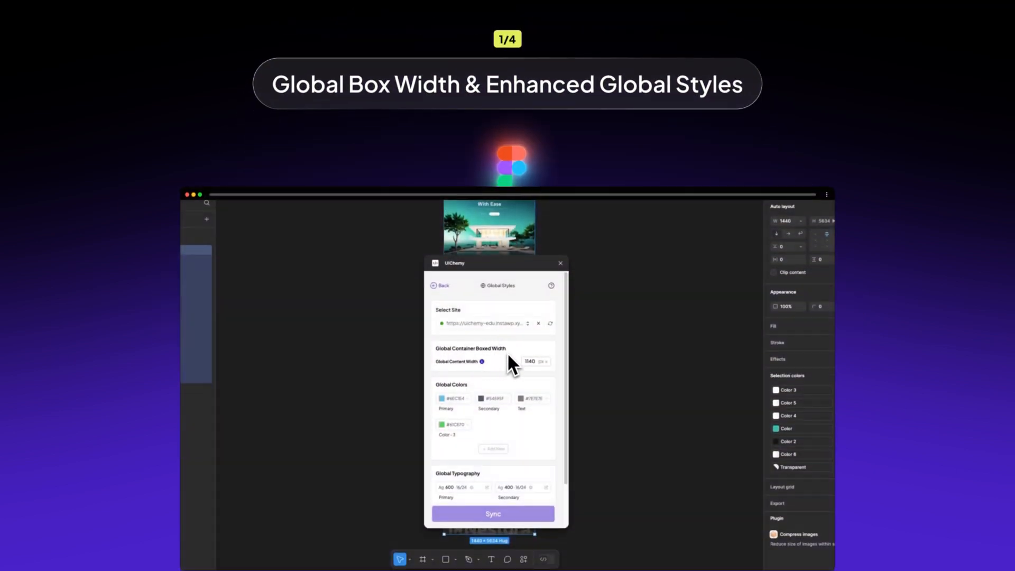
mouse_move(485, 378)
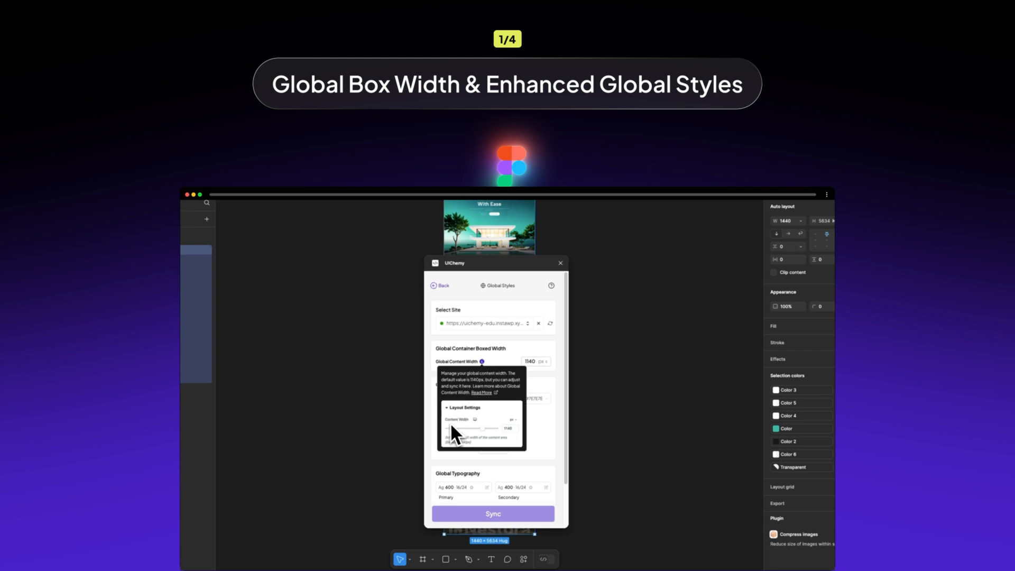
mouse_move(528, 382)
type("1240")
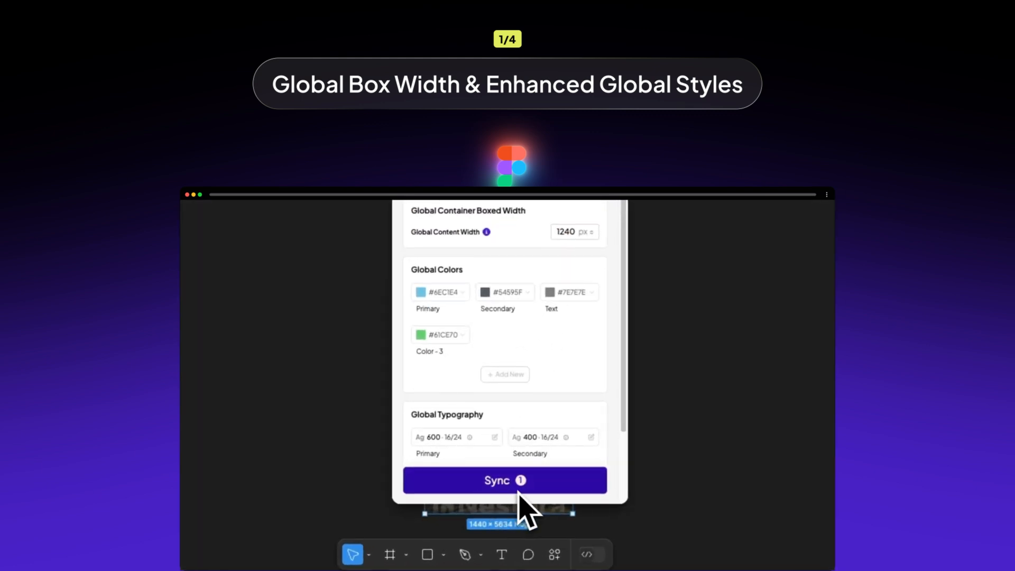
left_click(505, 479)
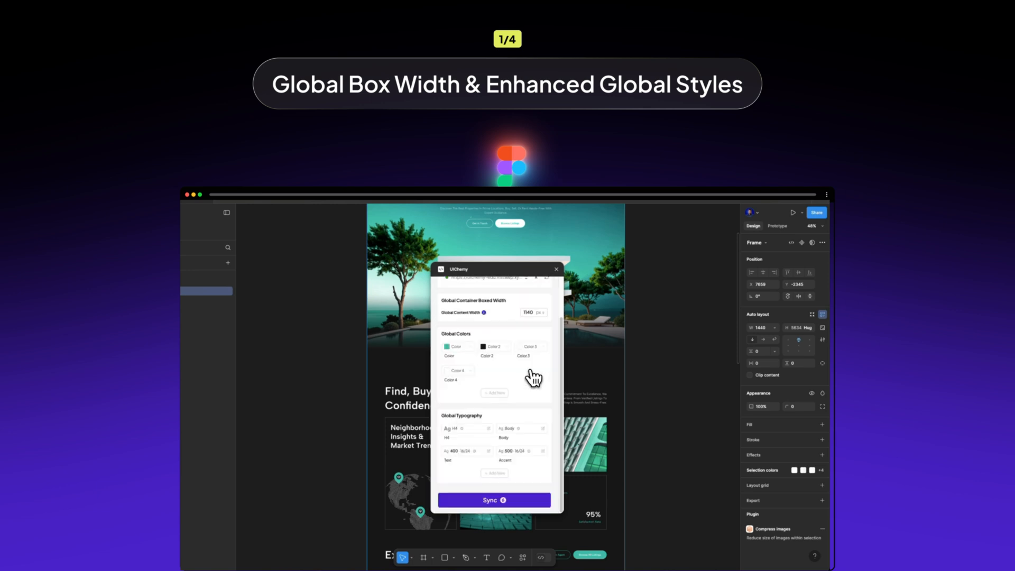
left_click(494, 500)
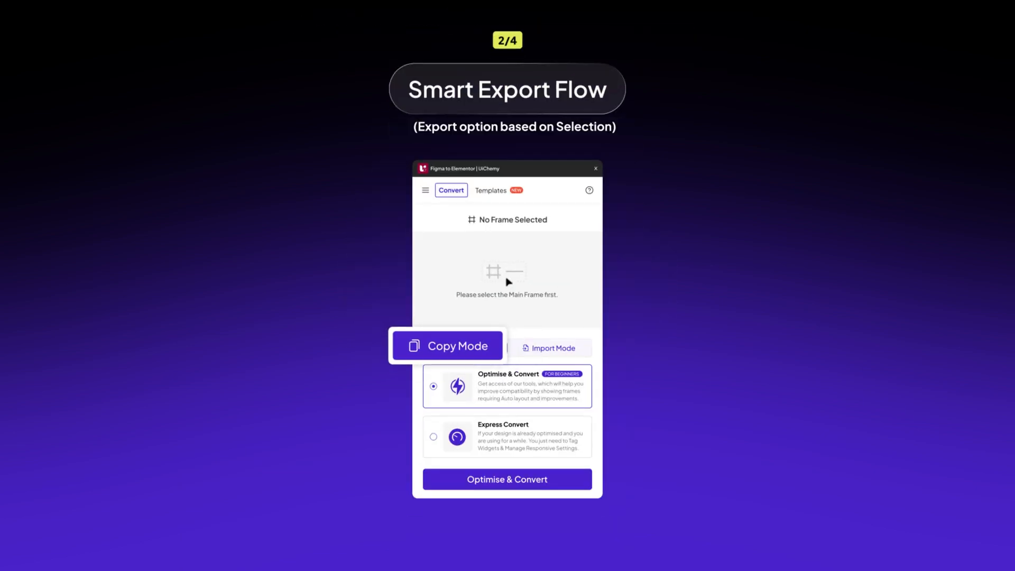
Convert the Sections frame with Express and Live Import, then pick the Real Estate page.
left_click(550, 347)
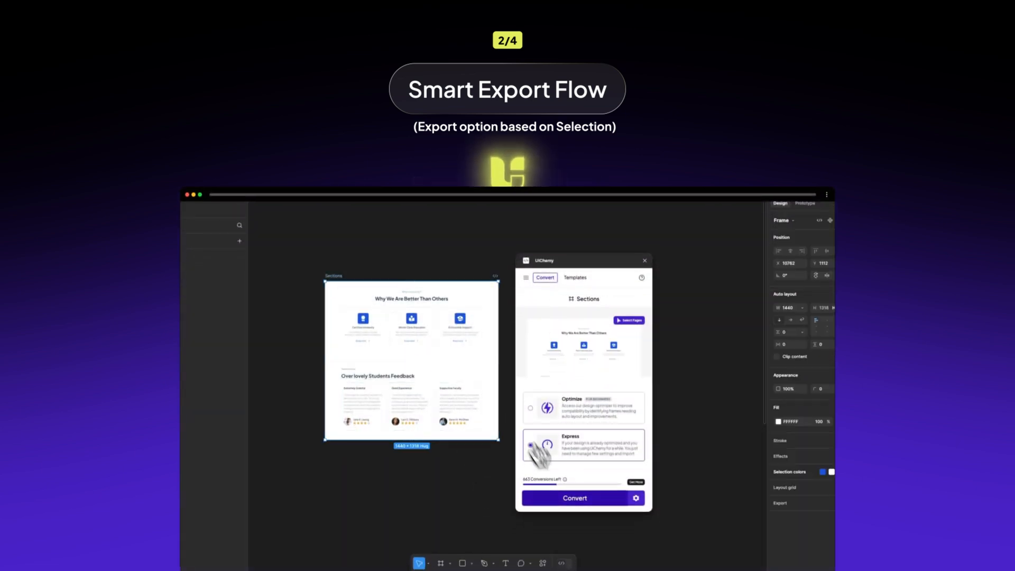
left_click(575, 498)
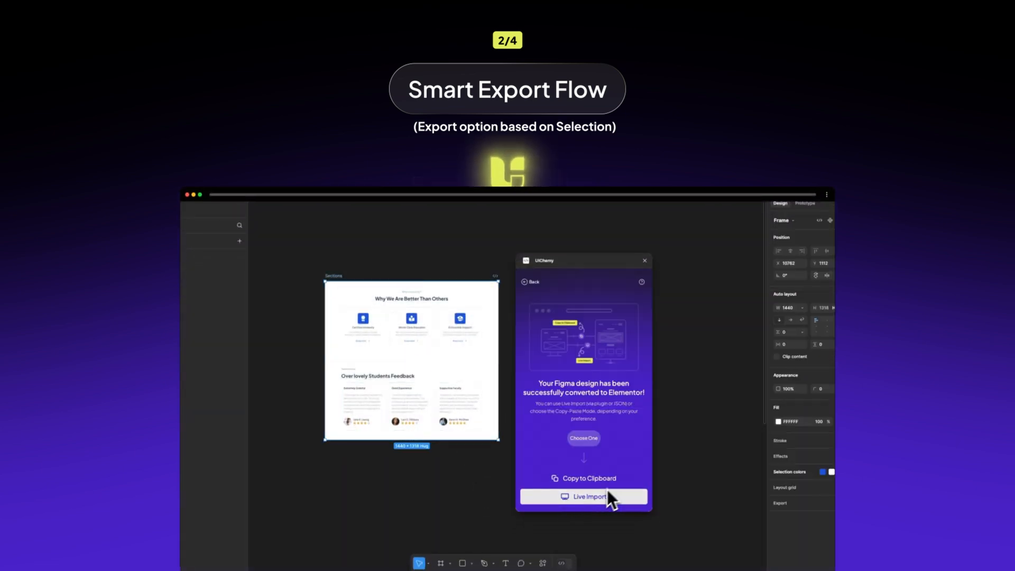
left_click(583, 497)
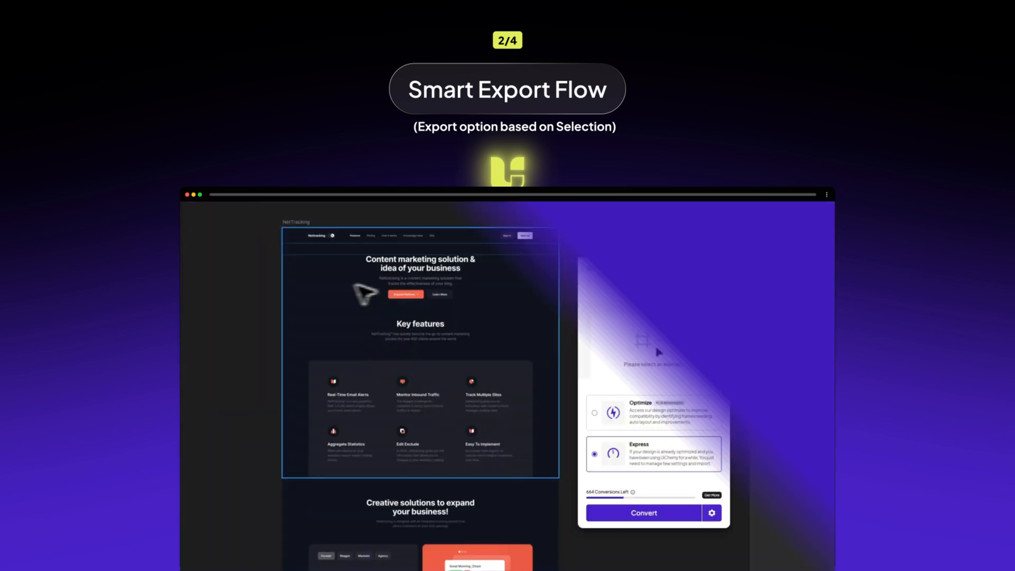
left_click(643, 512)
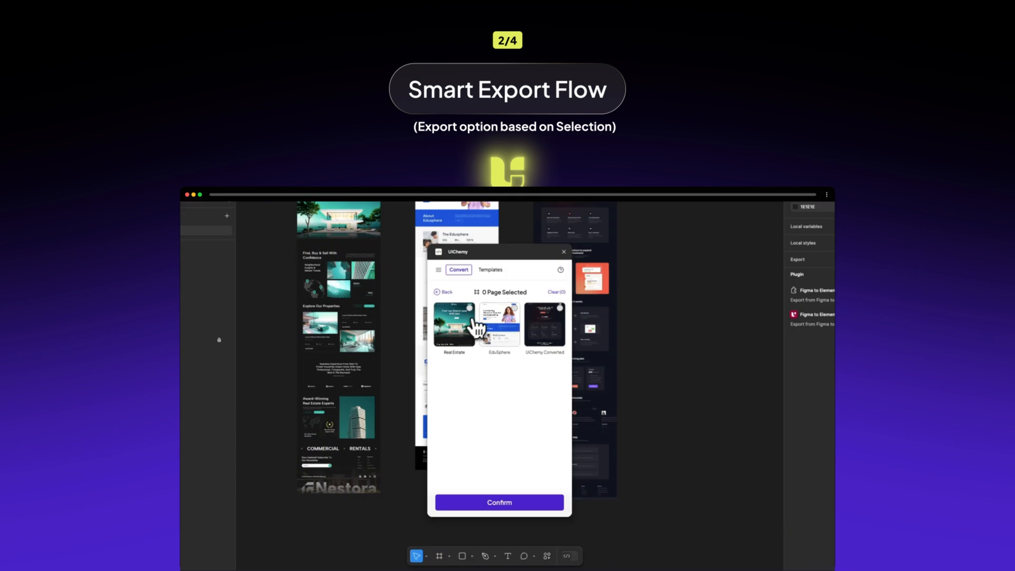
left_click(499, 503)
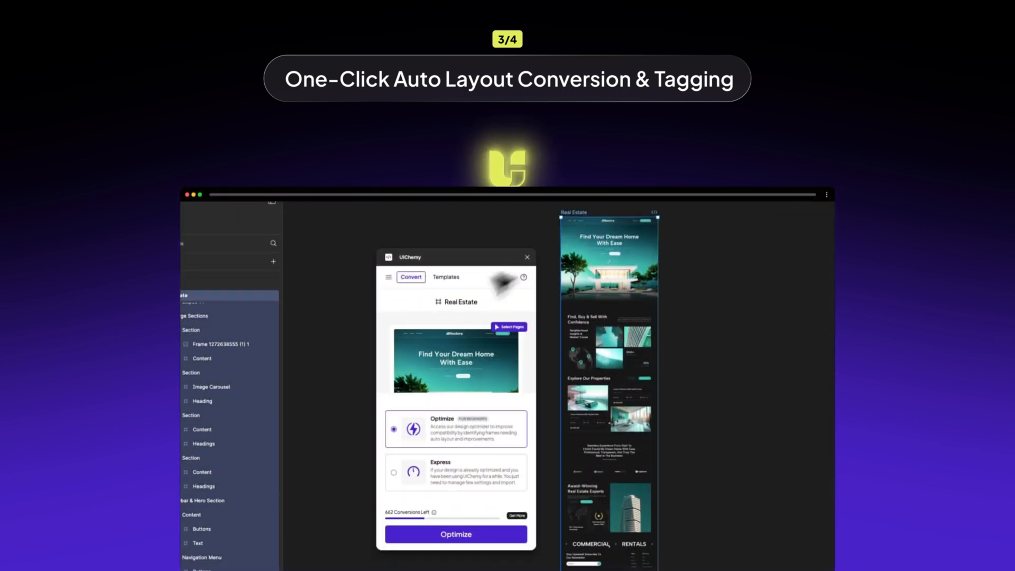
Optimize and live-import the Real Estate design as a New page, then open it.
left_click(455, 534)
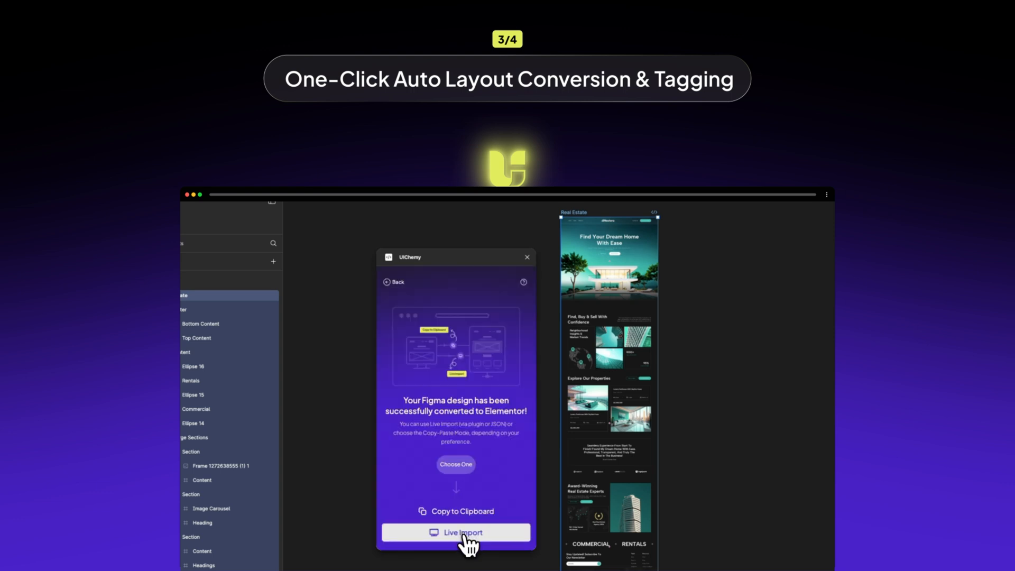
left_click(455, 532)
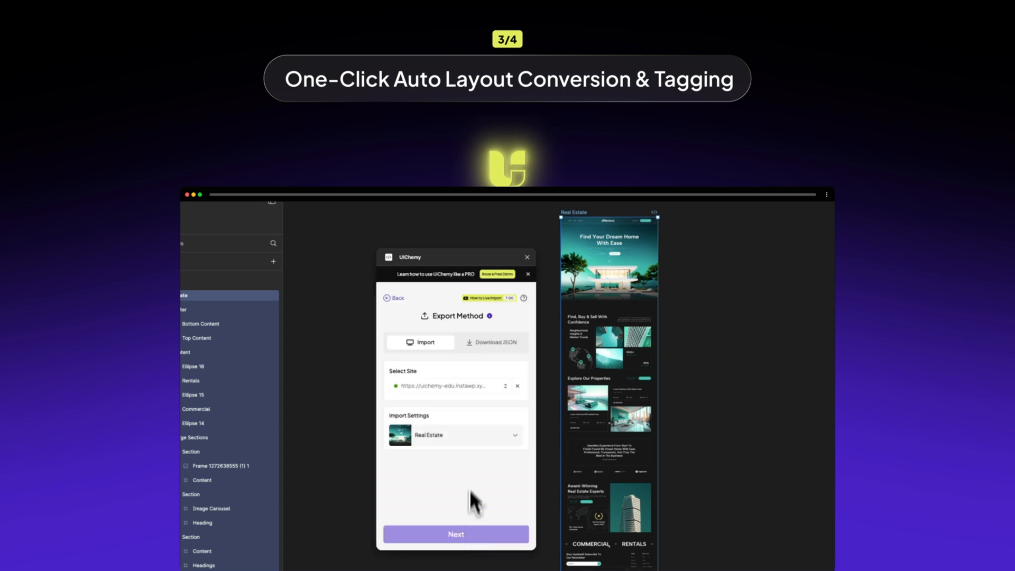
left_click(511, 436)
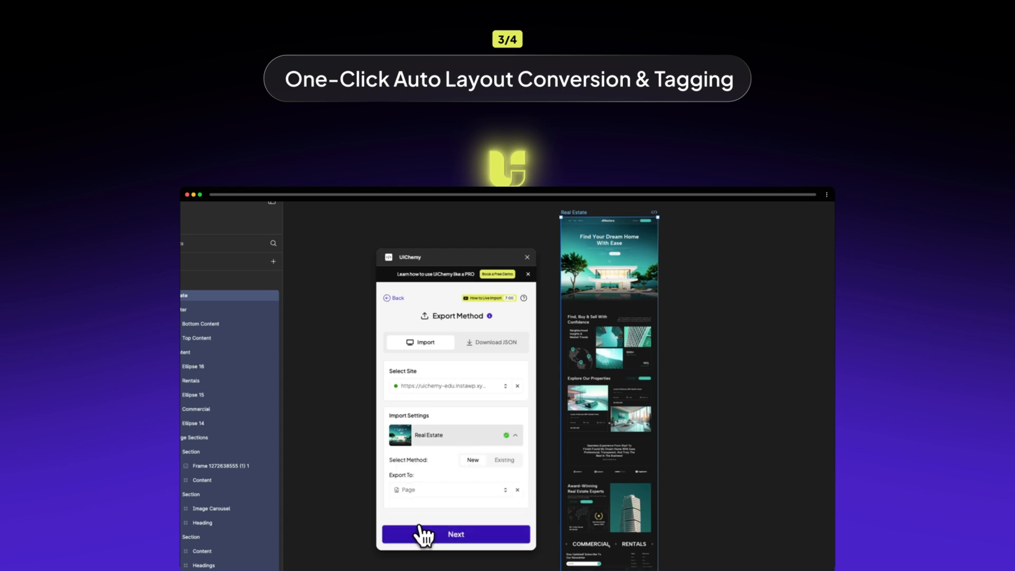
left_click(456, 534)
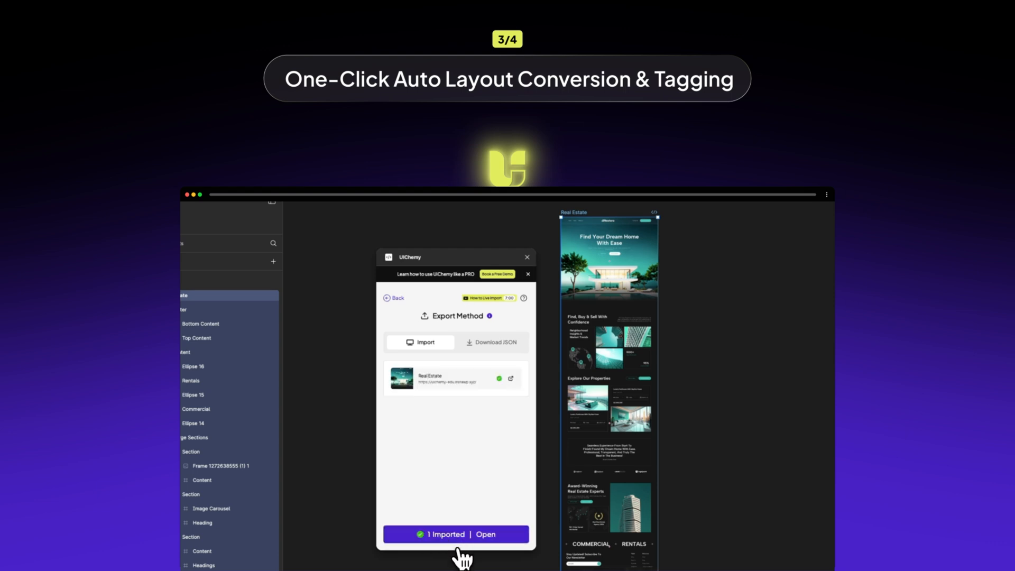
left_click(485, 534)
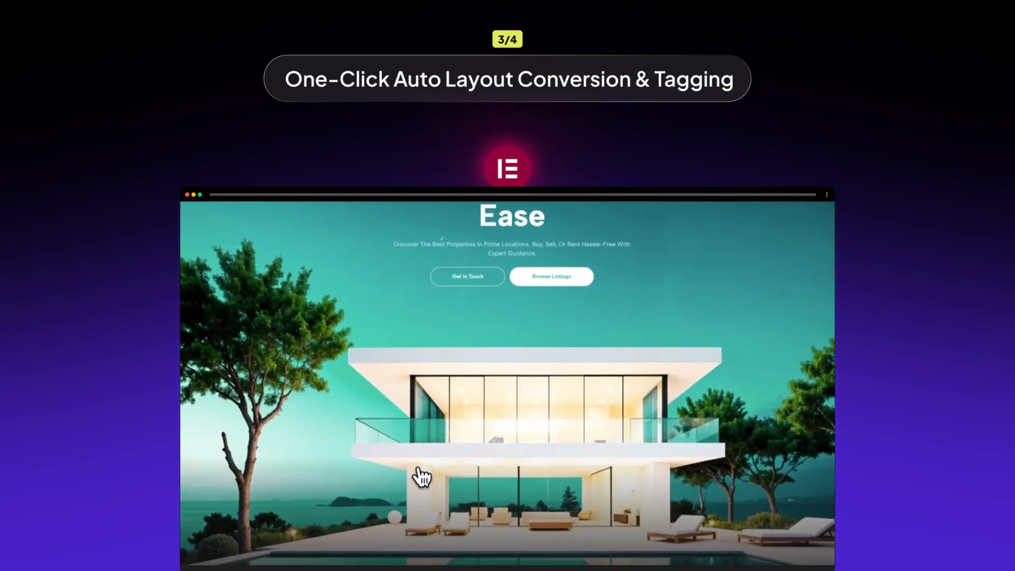
scroll("down", 3)
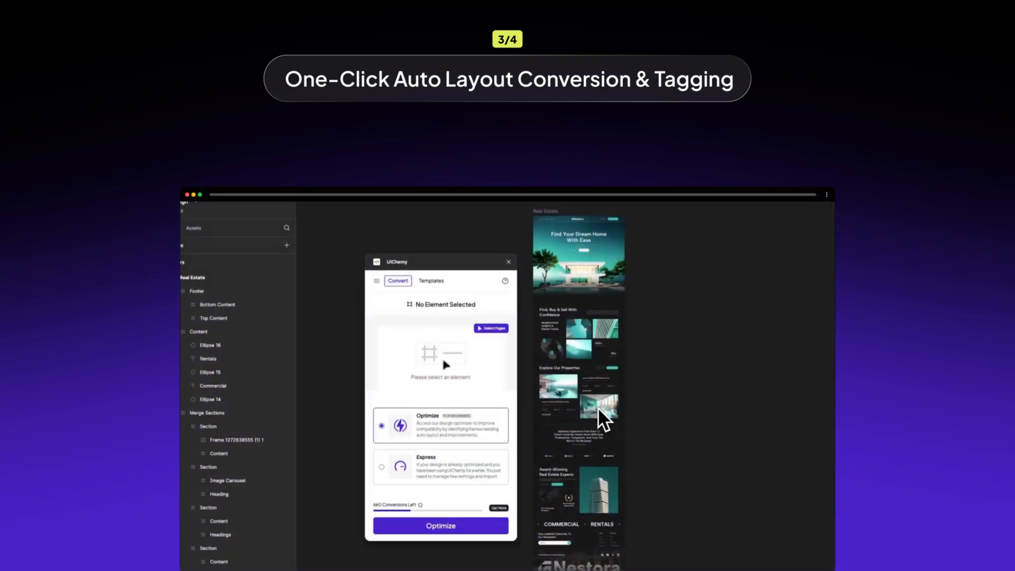
Open Widget Tags for the Real Estate frame, answer No, and optimize the design.
left_click(556, 219)
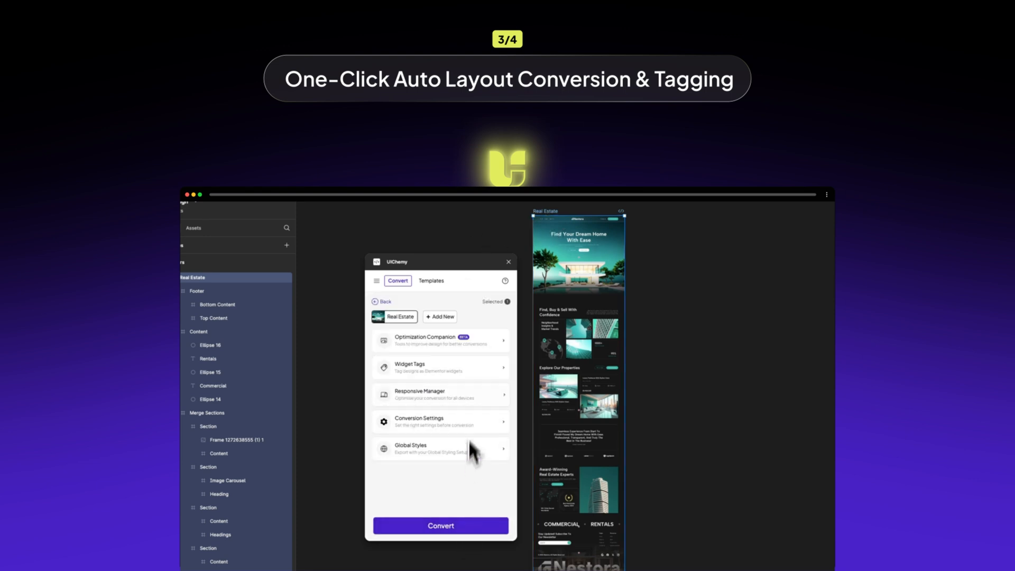
left_click(440, 367)
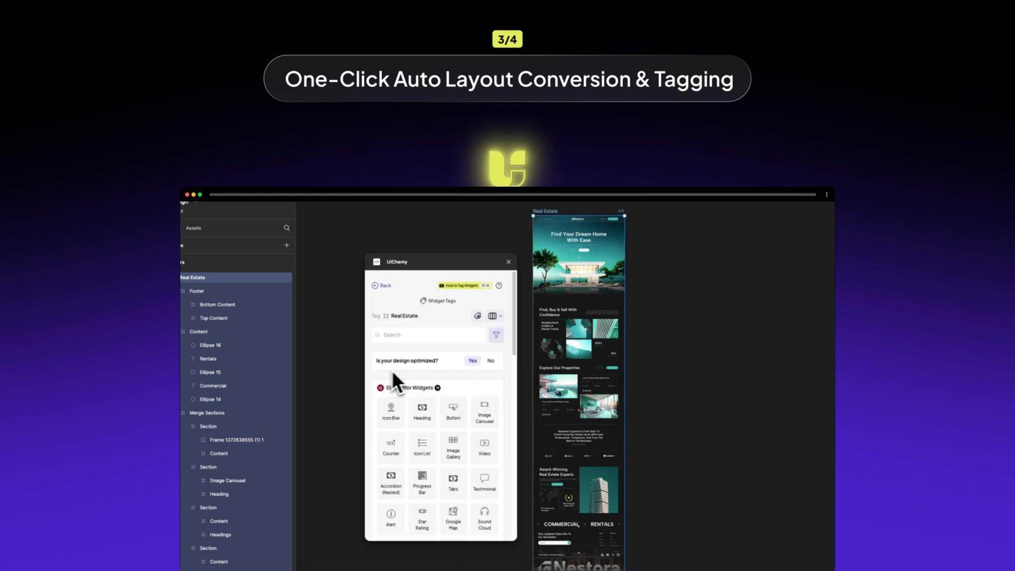
left_click(491, 361)
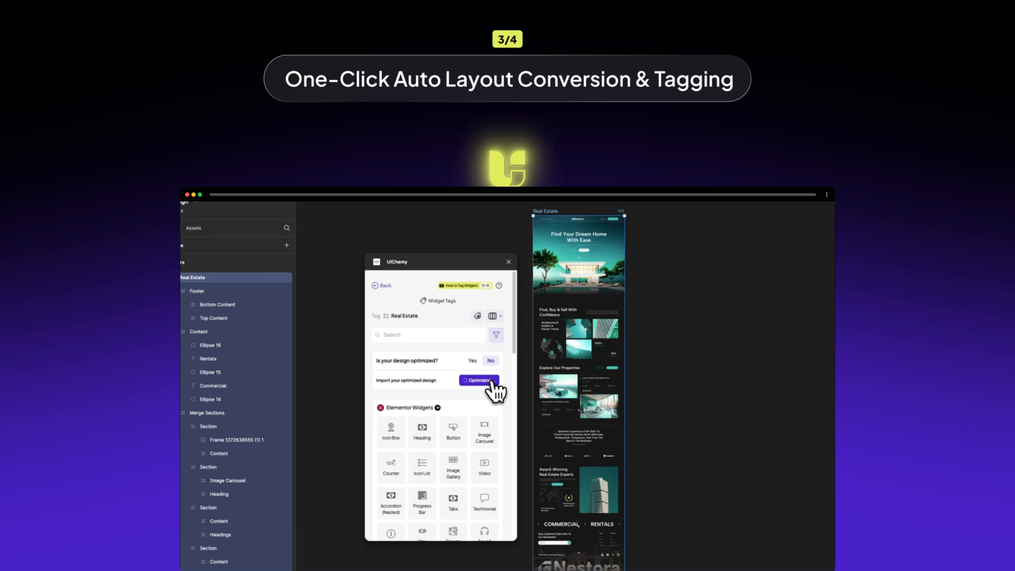
left_click(482, 380)
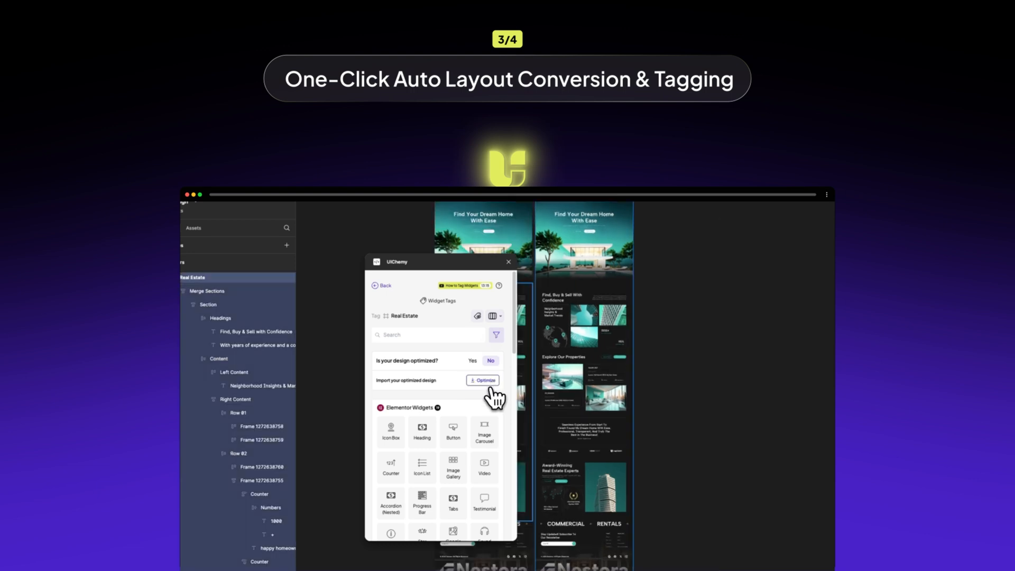
Tag the Browse Listings button as a Button widget, save, and live-import.
left_click(454, 432)
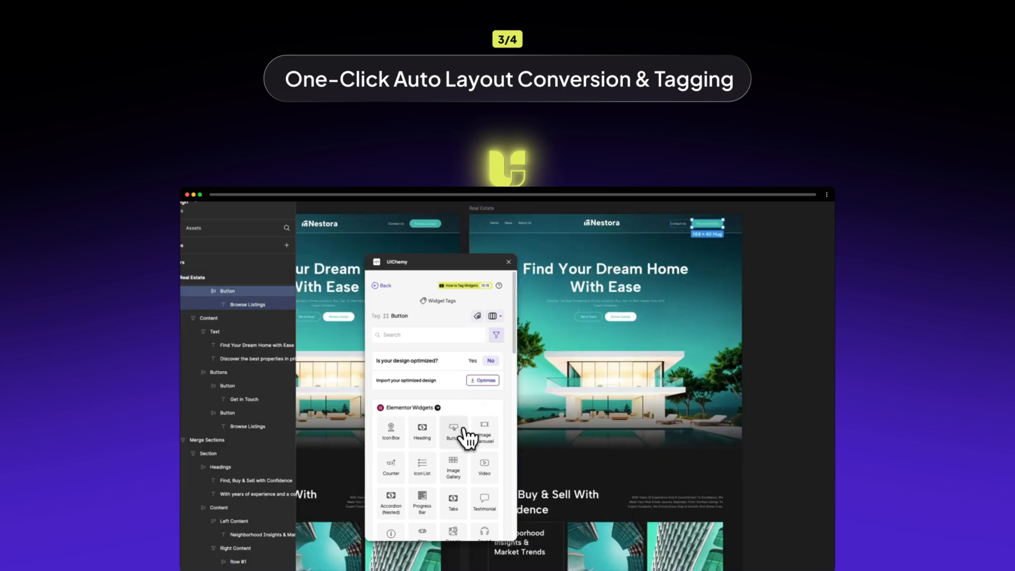
left_click(453, 433)
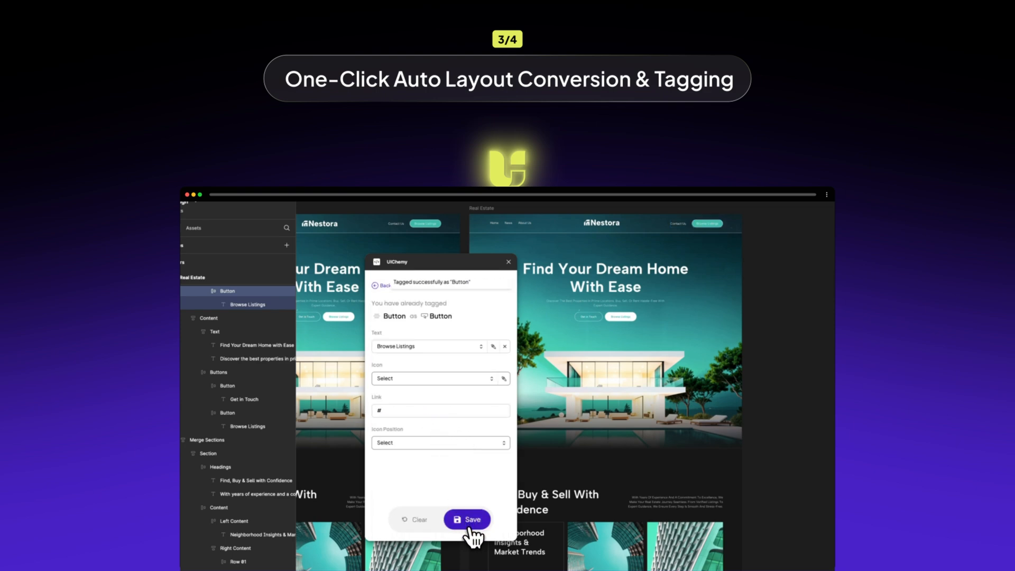
left_click(467, 520)
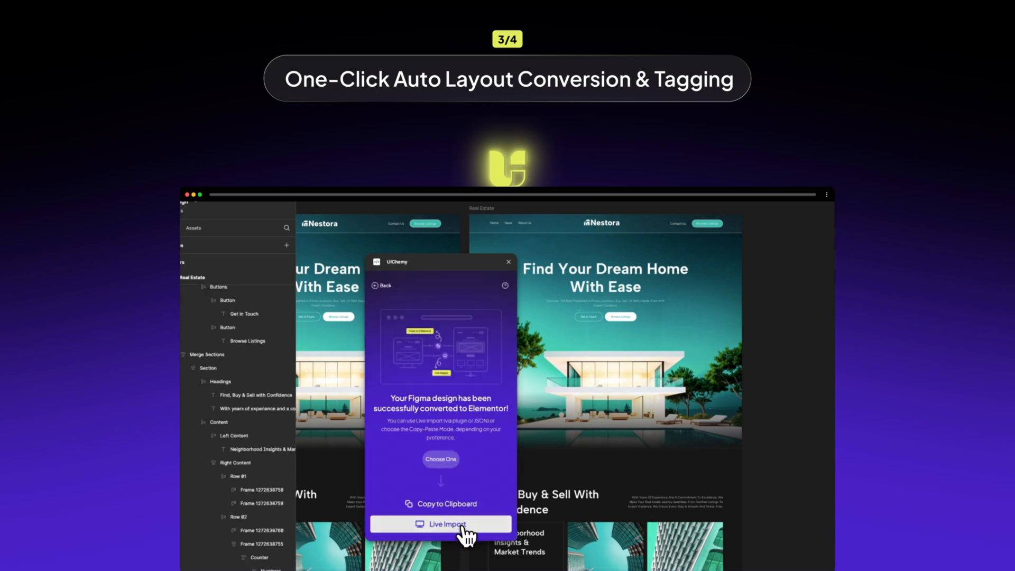
left_click(440, 524)
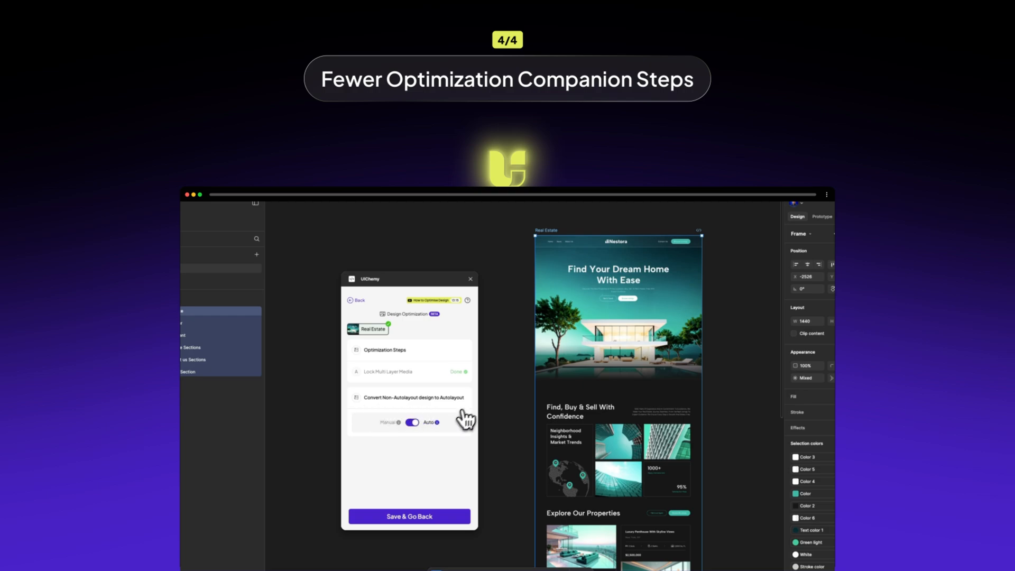
Scroll down from the Auto non-autolayout setting to the user testimonials.
scroll("down", 3)
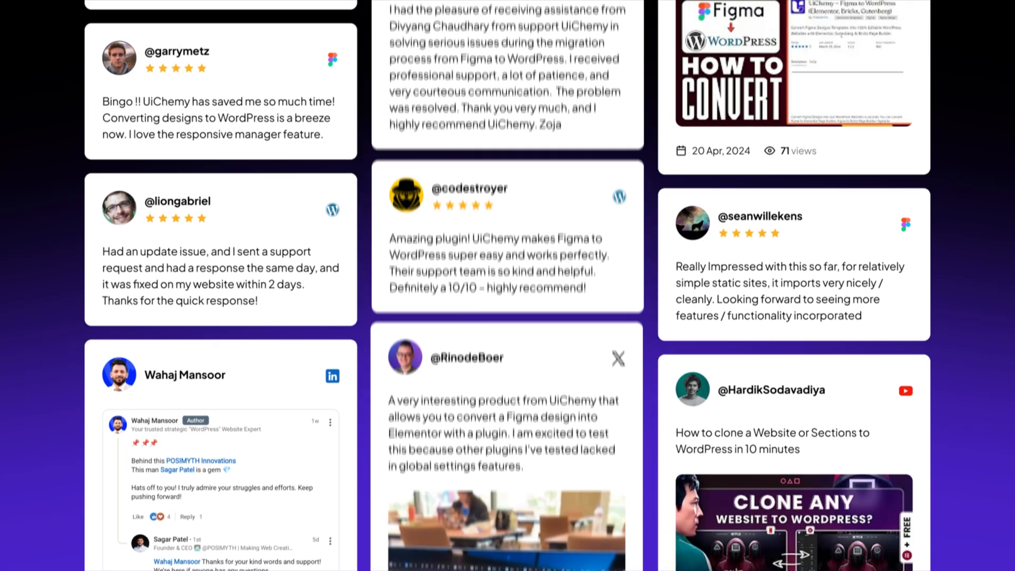
Enlarge the RinodeBoer video testimonial and play its video.
left_click(507, 421)
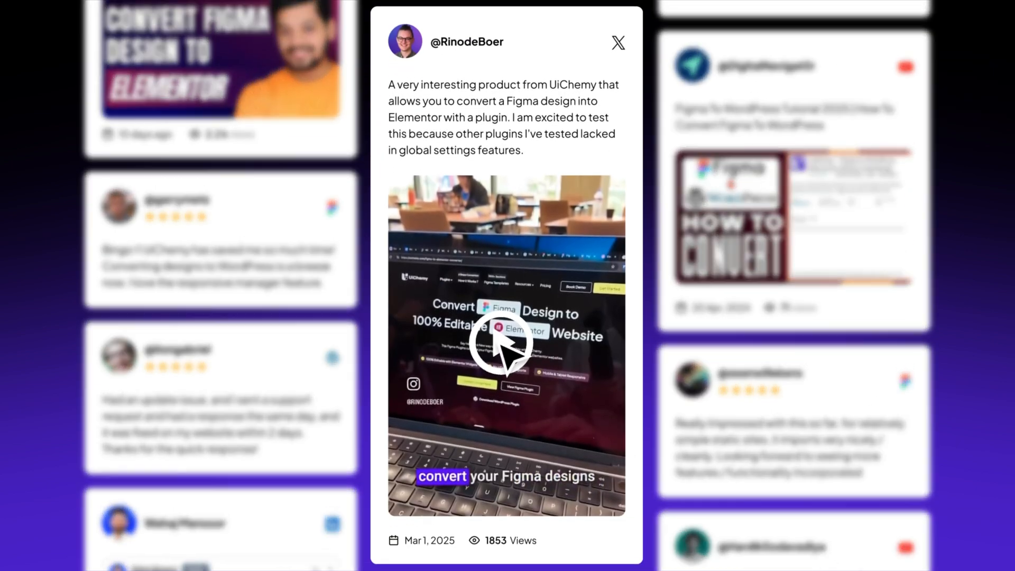
left_click(507, 343)
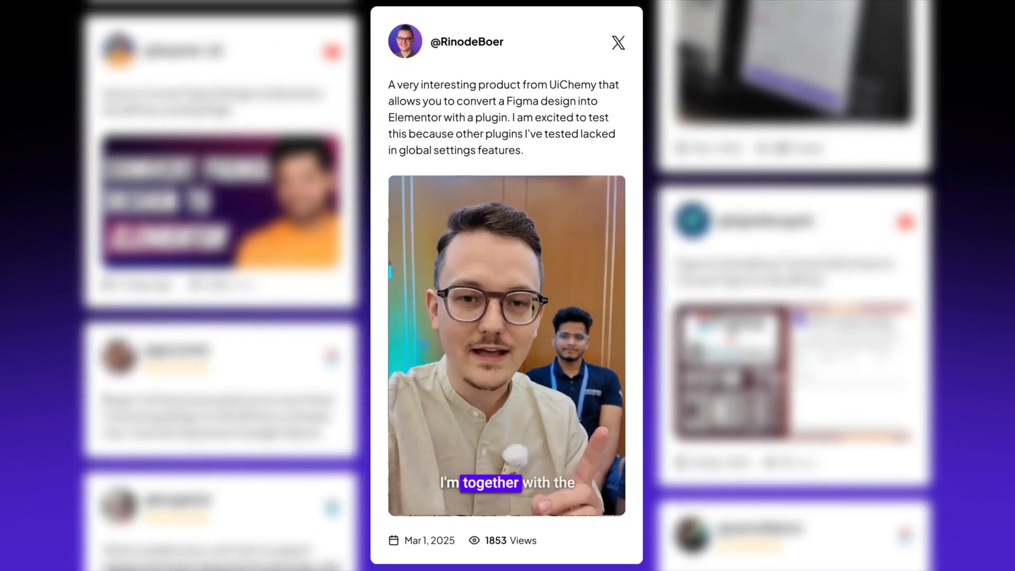